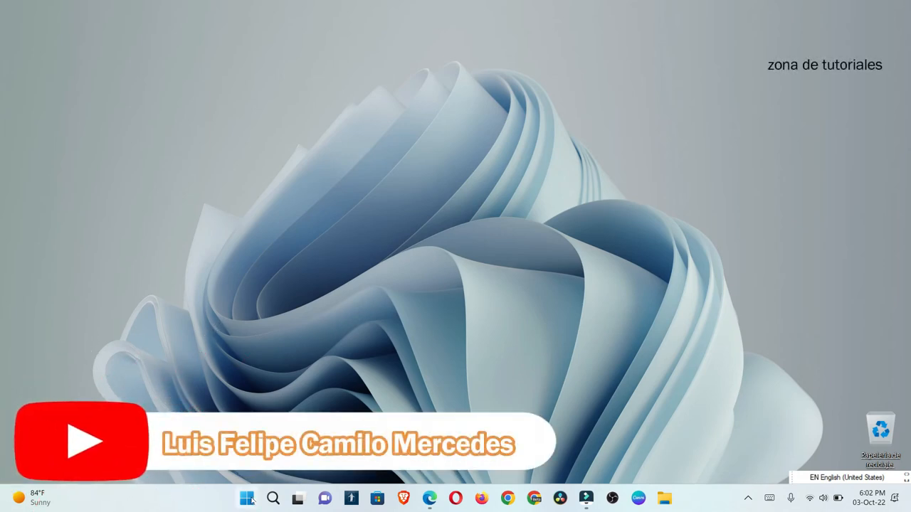
# - Open the Start menu to reach its settings shortcut
pyautogui.click(247, 497)
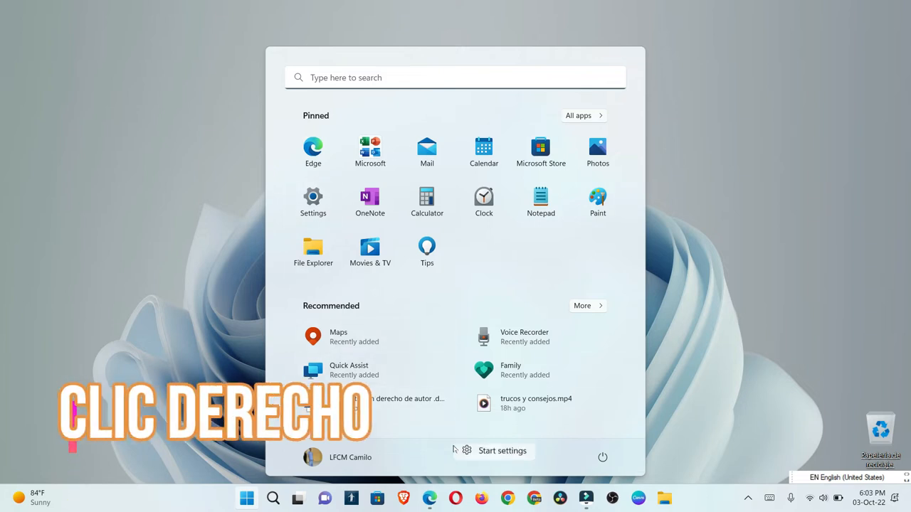
pyautogui.moveTo(498, 455)
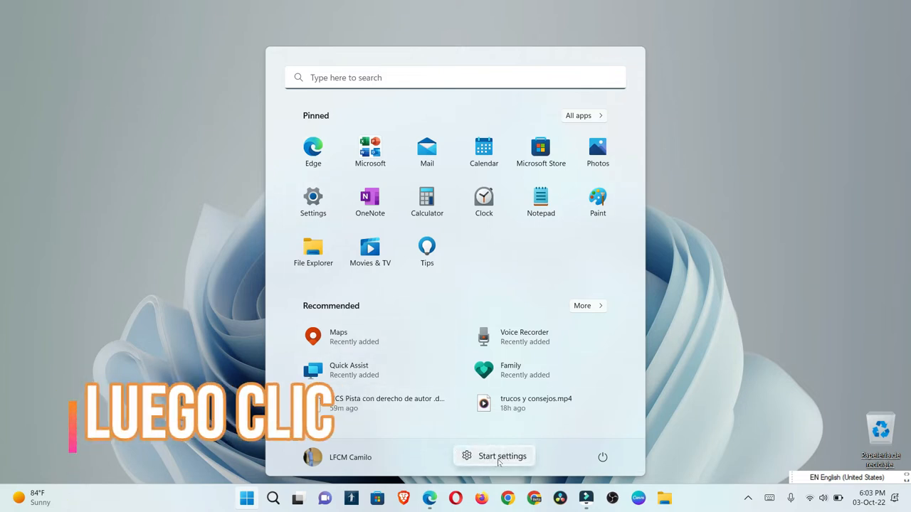
# - Set the Start layout to More pins and preview the Start menu
pyautogui.click(502, 455)
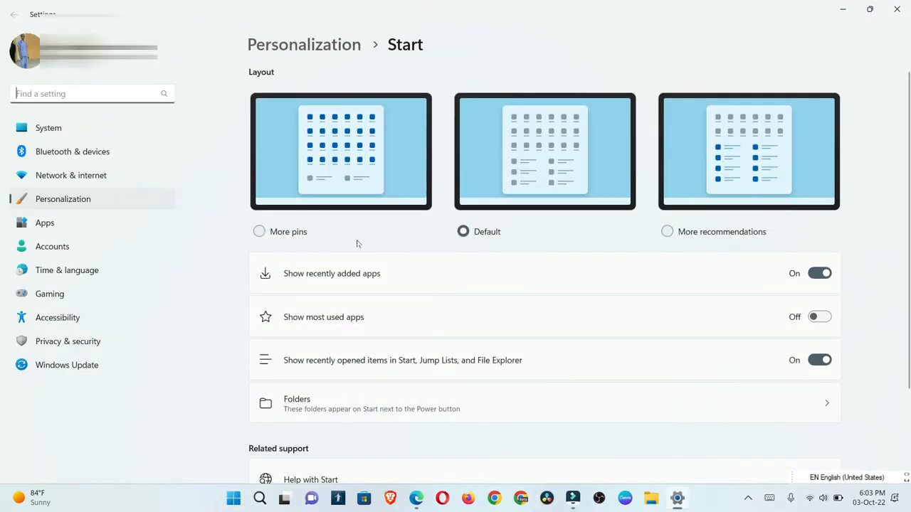
pyautogui.moveTo(408, 195)
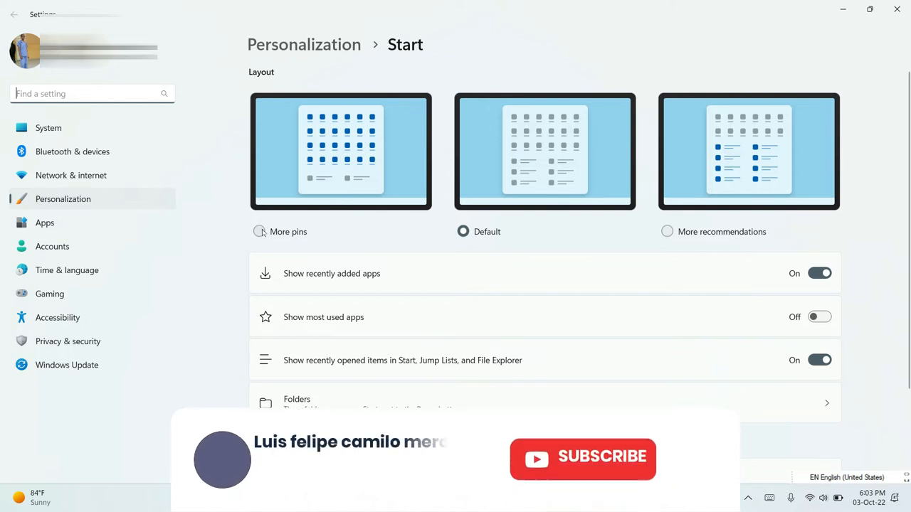
pyautogui.click(260, 231)
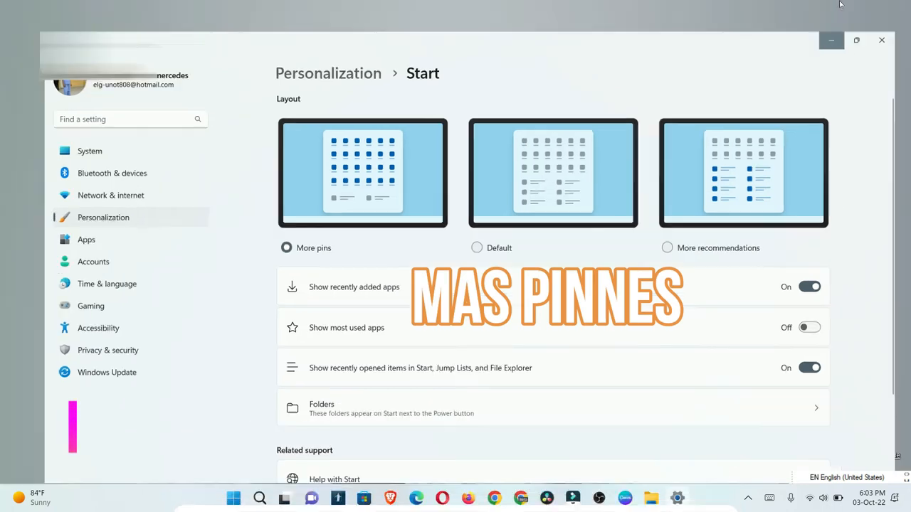
pyautogui.click(234, 498)
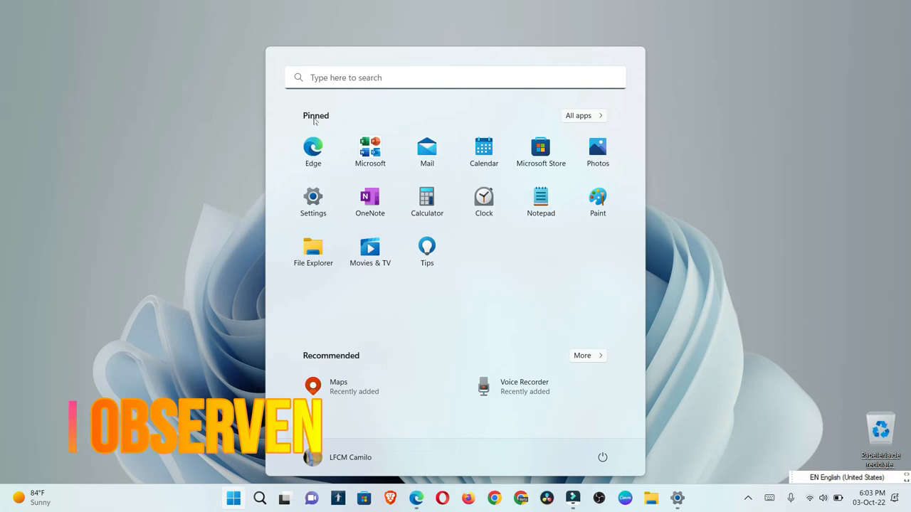
pyautogui.moveTo(351, 439)
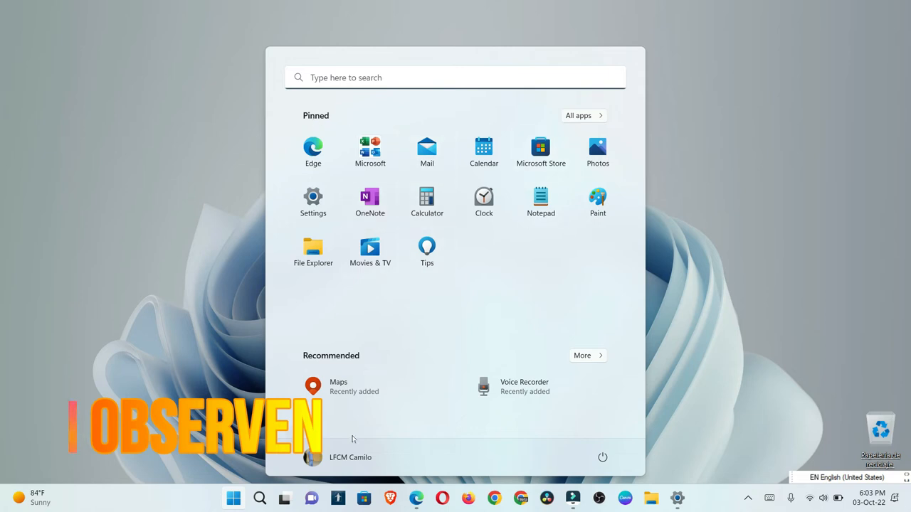
# - Switch the Start layout to More recommendations and preview the longer recommended list
pyautogui.click(677, 497)
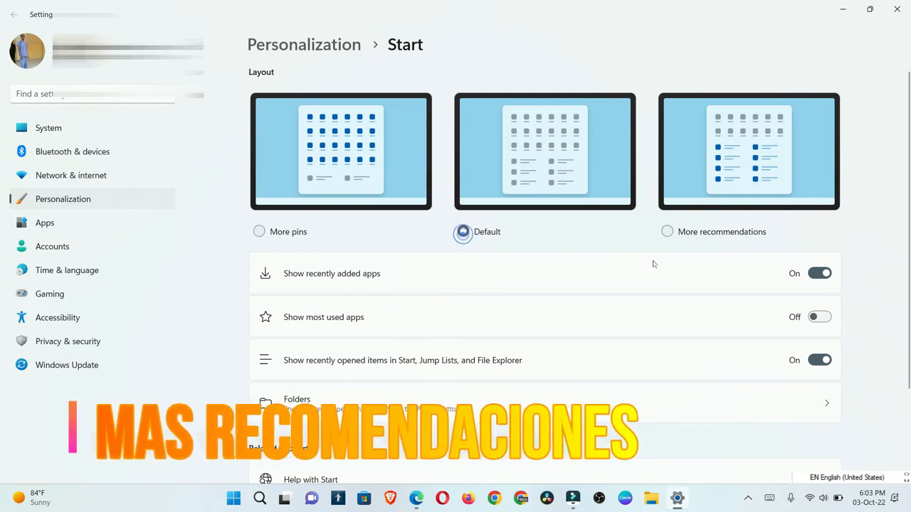
pyautogui.click(667, 231)
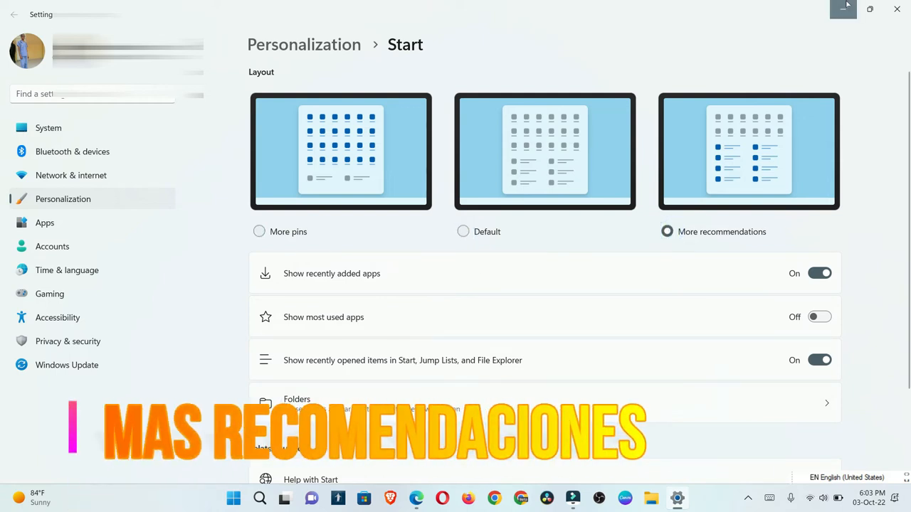
pyautogui.click(233, 498)
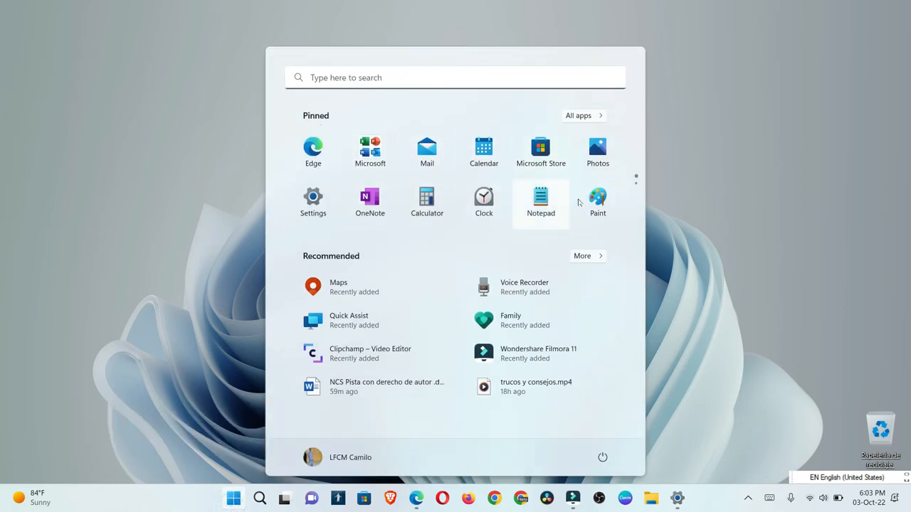
pyautogui.moveTo(629, 187)
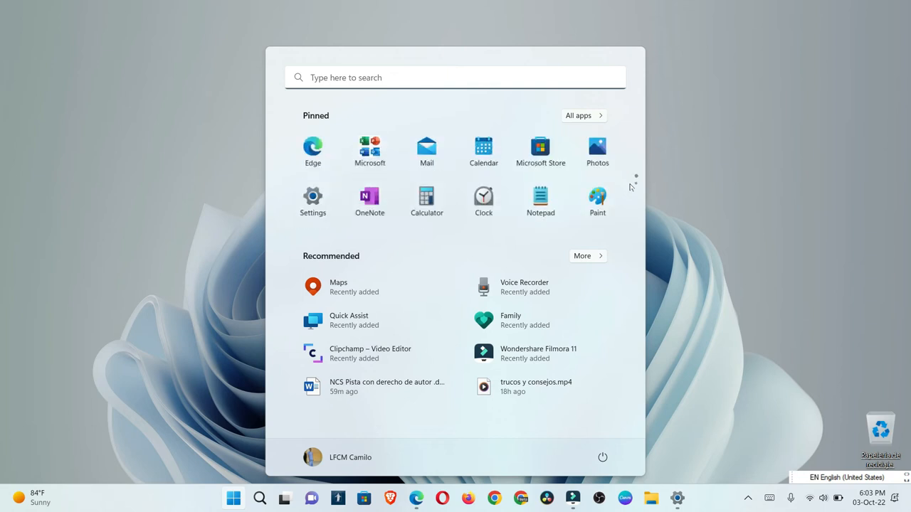
pyautogui.moveTo(616, 363)
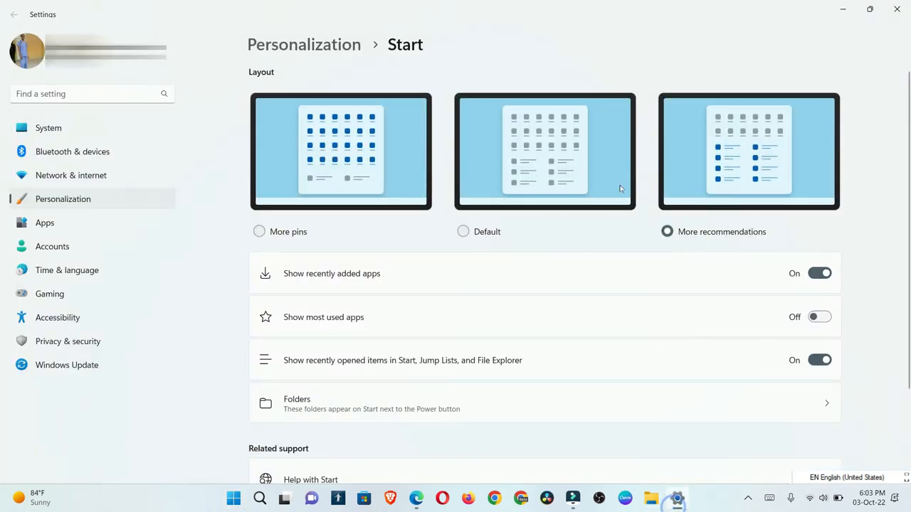
# - Restore the Default Start layout and view the Start menu to confirm
pyautogui.click(462, 231)
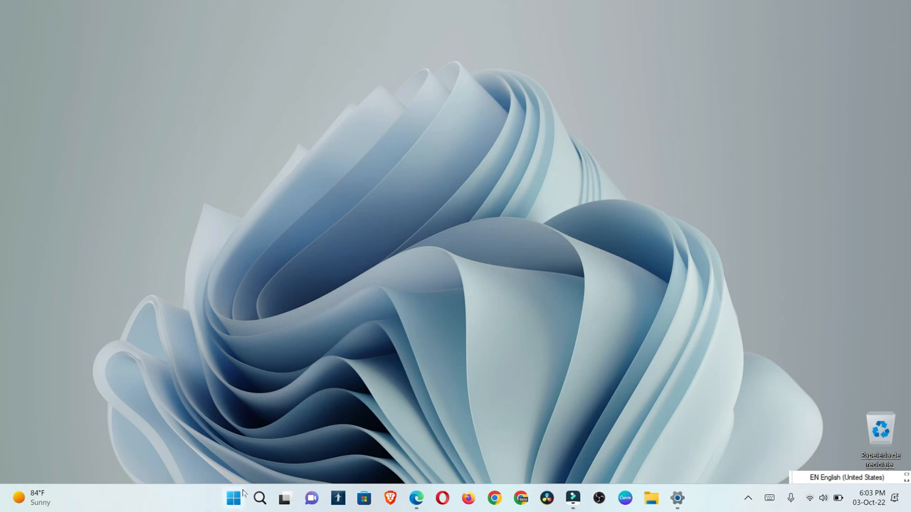
pyautogui.click(234, 497)
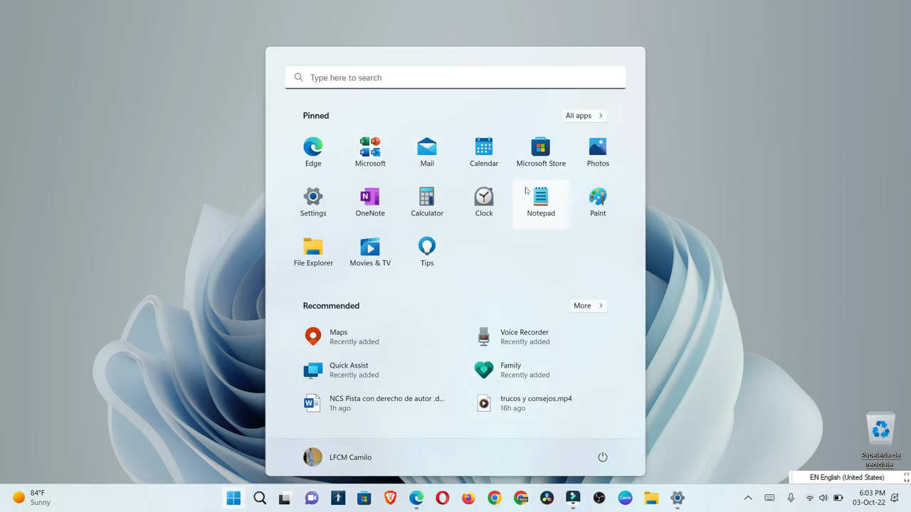
pyautogui.moveTo(405, 319)
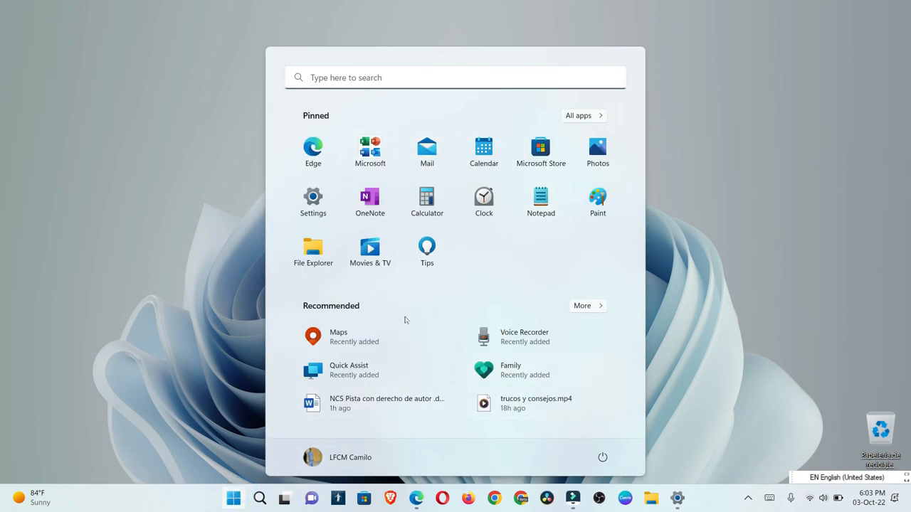